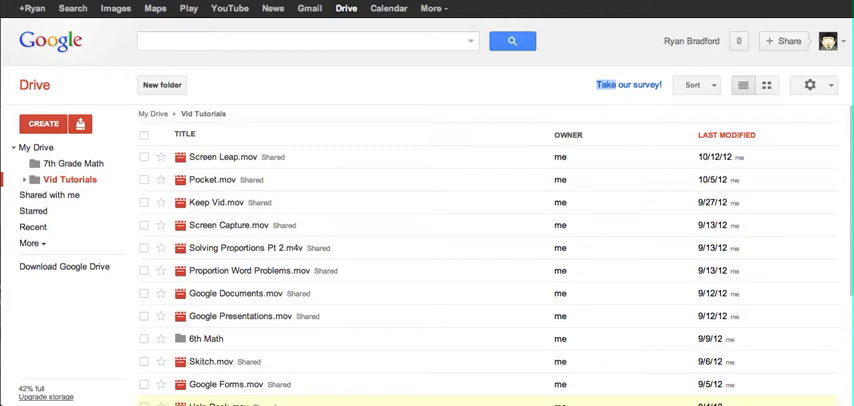
mouse_move(34, 85)
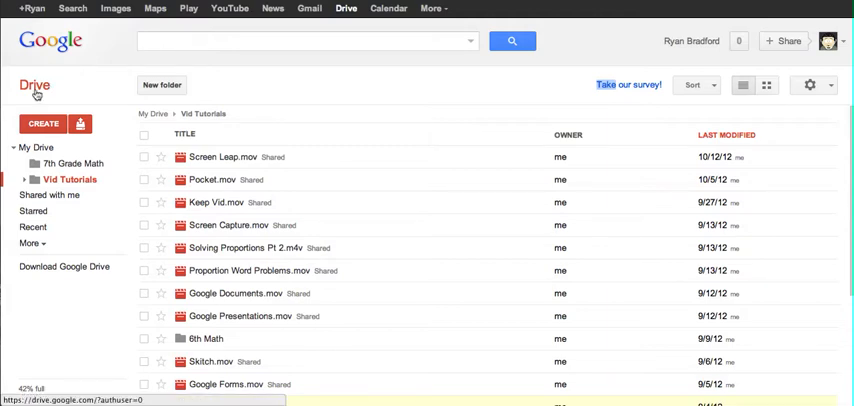
mouse_move(303, 95)
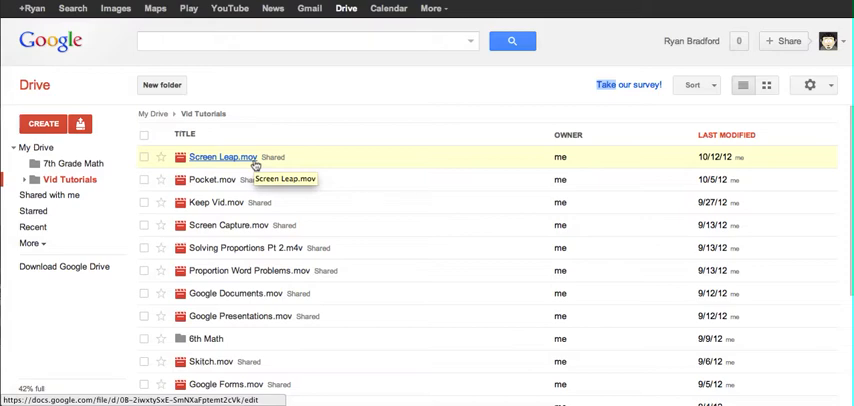
mouse_move(121, 111)
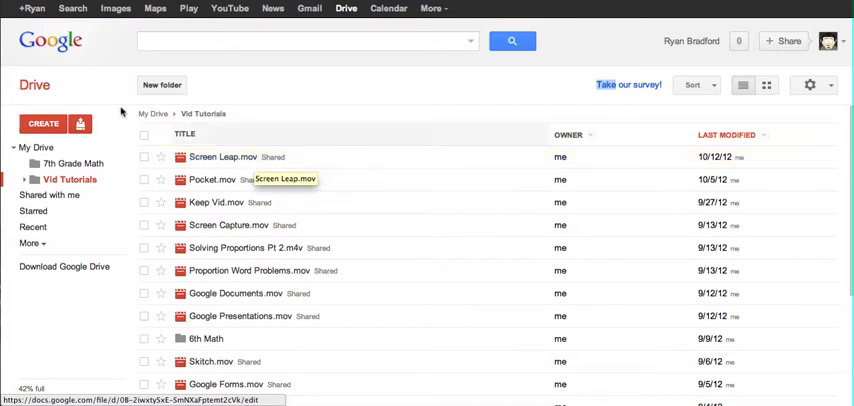
Open Screen Leap.mov in the Drive viewer and show its Share settings with the anyone-with-link link
click(222, 157)
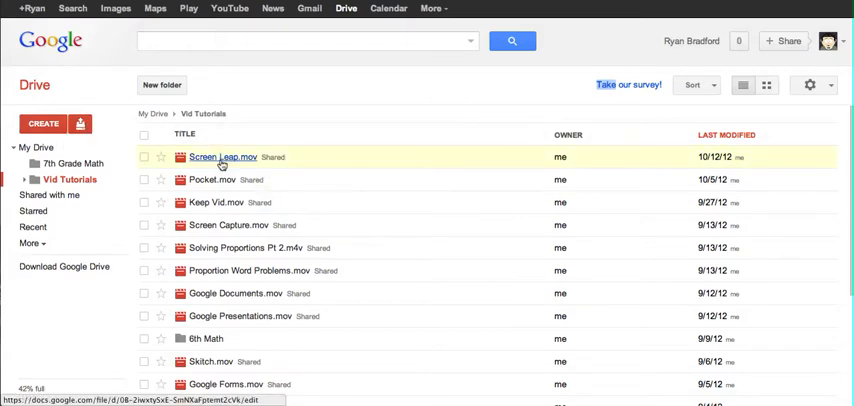
scroll(down, 3)
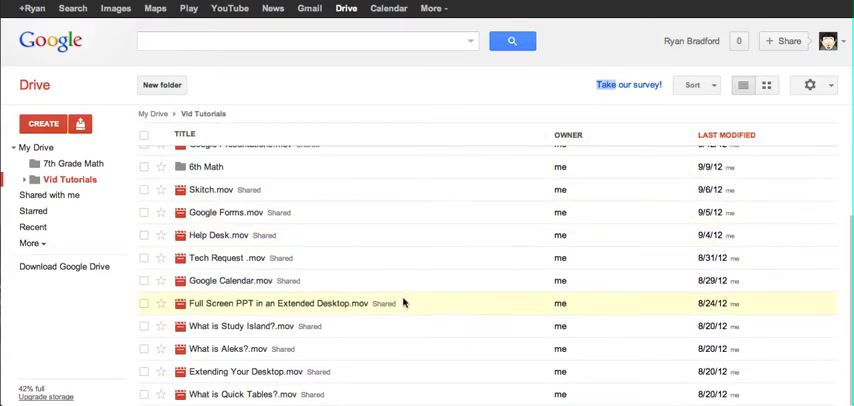
scroll(up, 3)
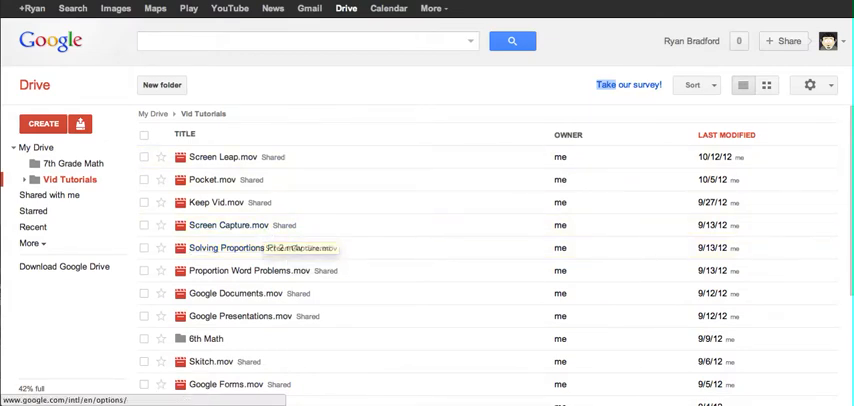
double_click(226, 157)
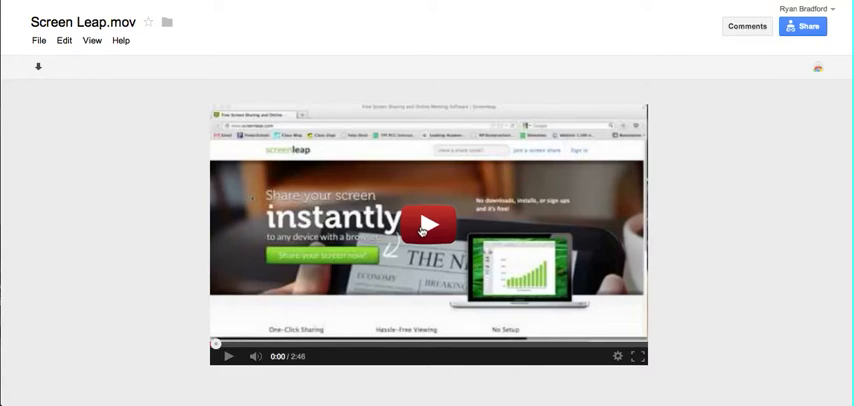
click(803, 26)
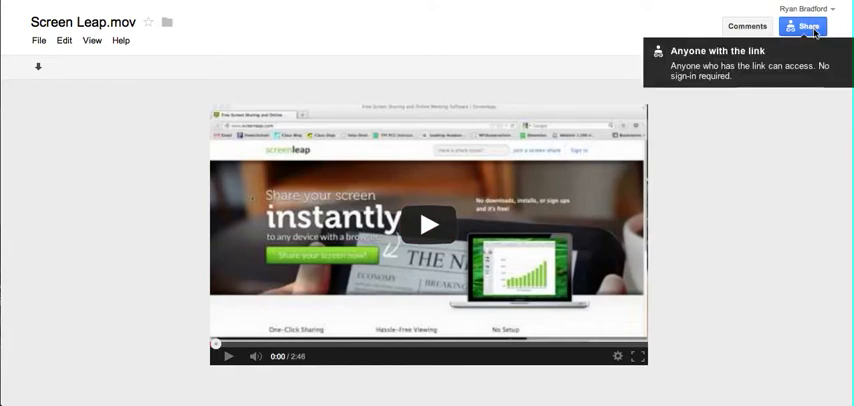
click(803, 26)
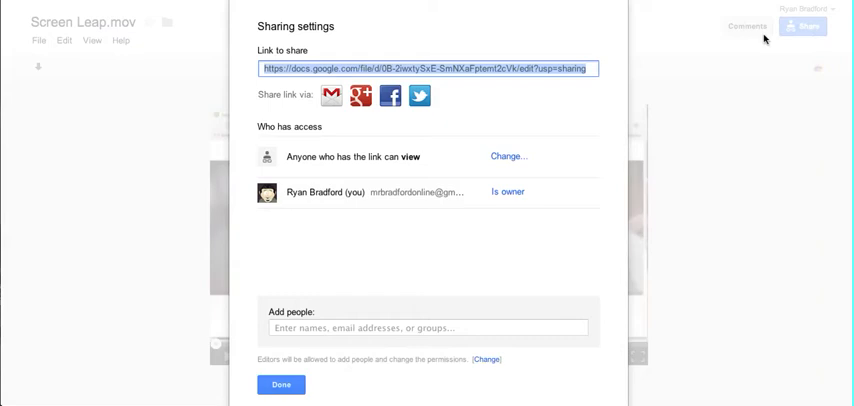
Open the link visibility options for Screen Leap.mov, with 'Anyone with the link' selected
click(508, 156)
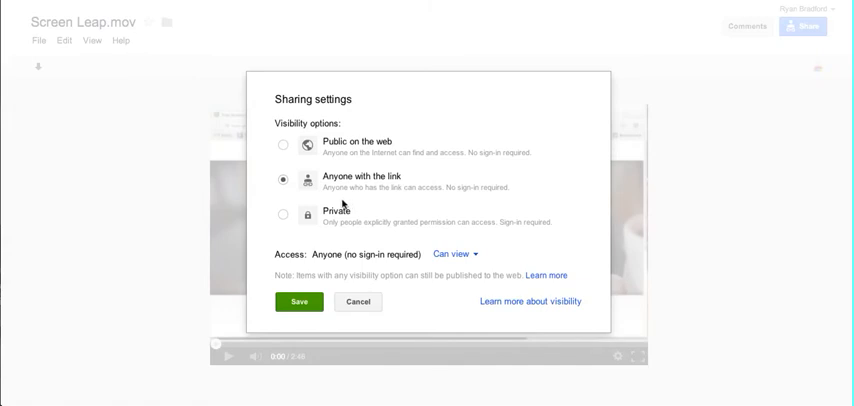
mouse_move(357, 204)
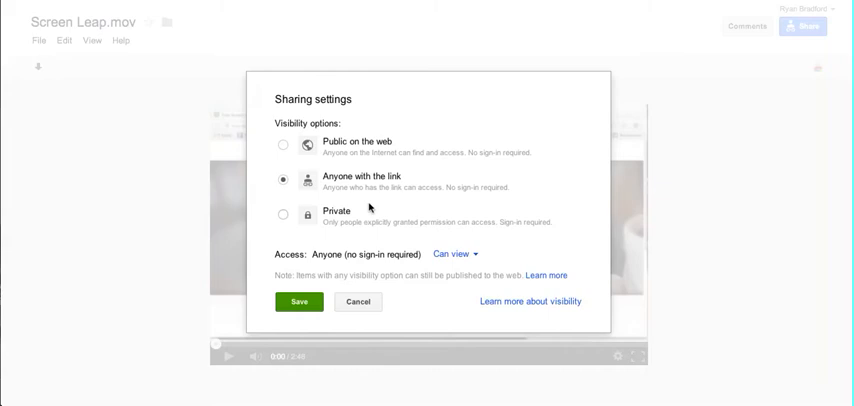
mouse_move(357, 197)
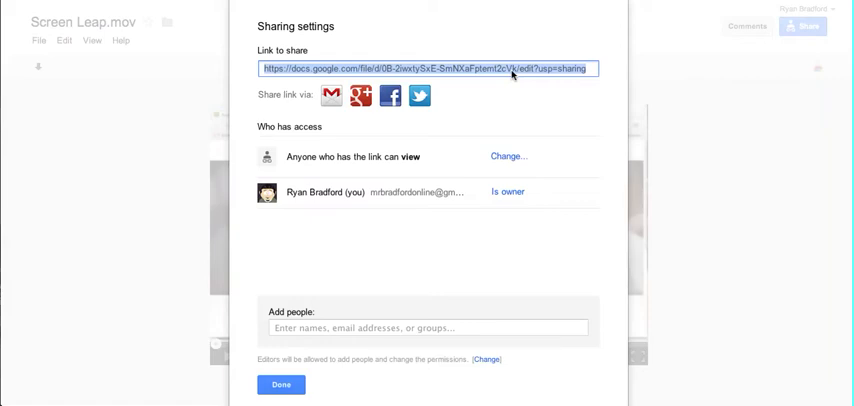
mouse_move(360, 224)
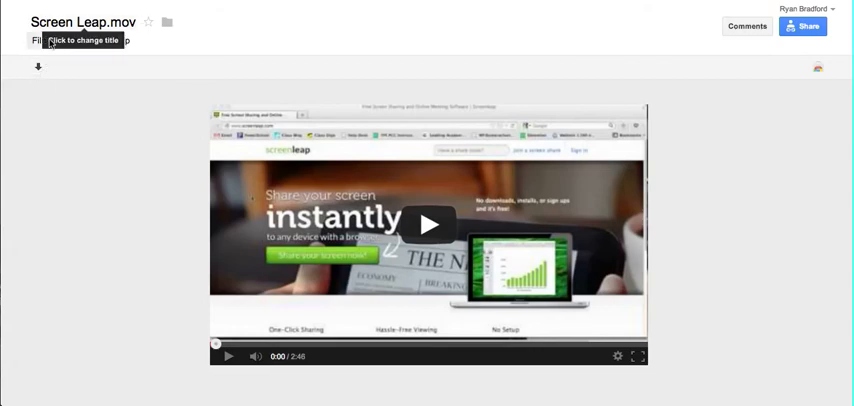
click(38, 40)
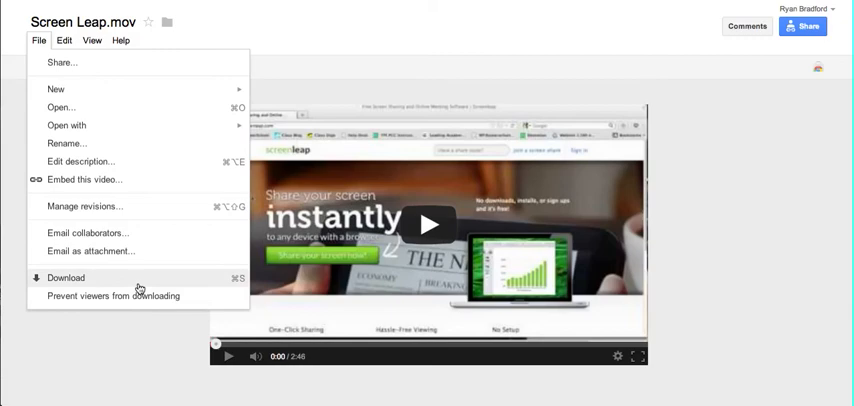
mouse_move(138, 220)
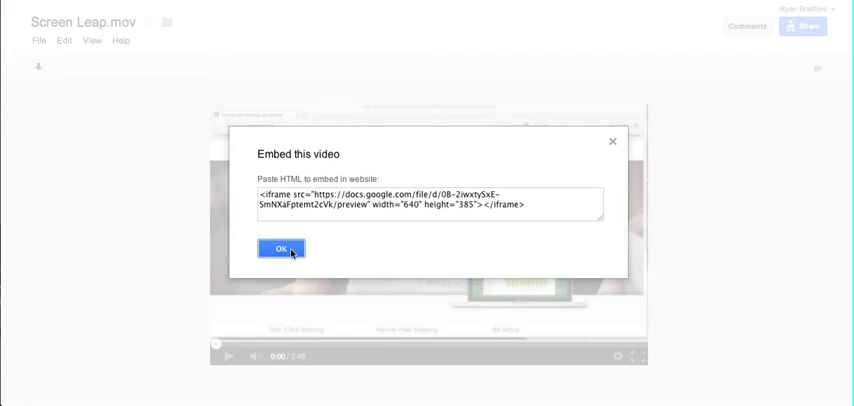
click(281, 248)
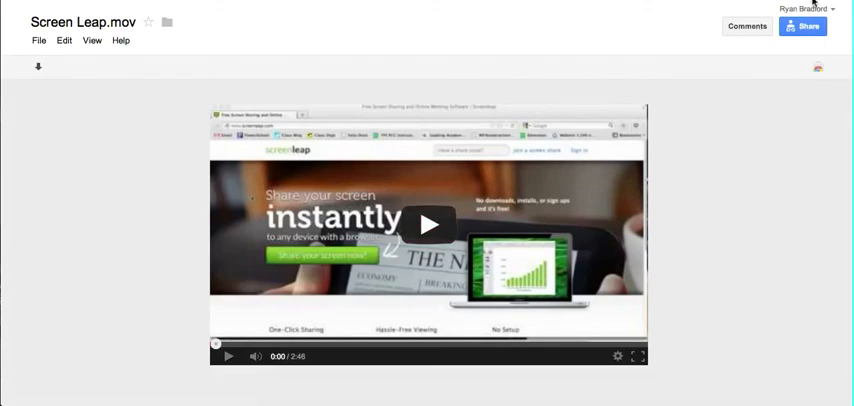
mouse_move(764, 166)
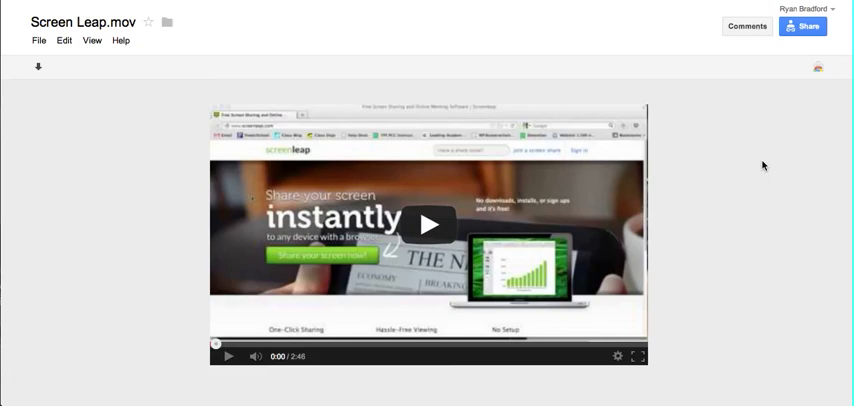
mouse_move(763, 166)
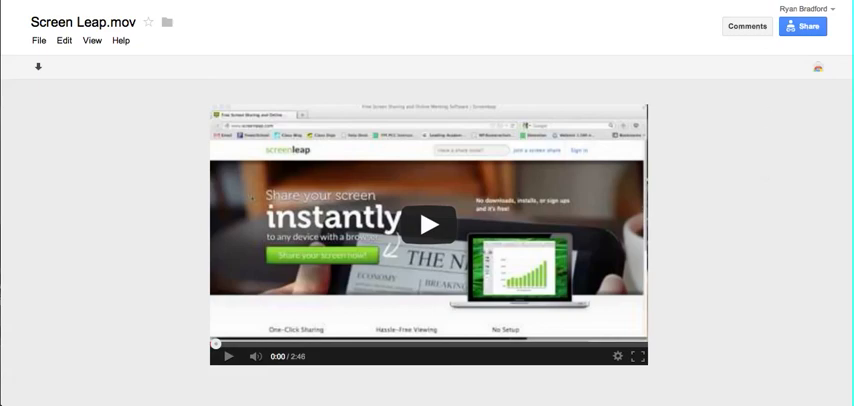